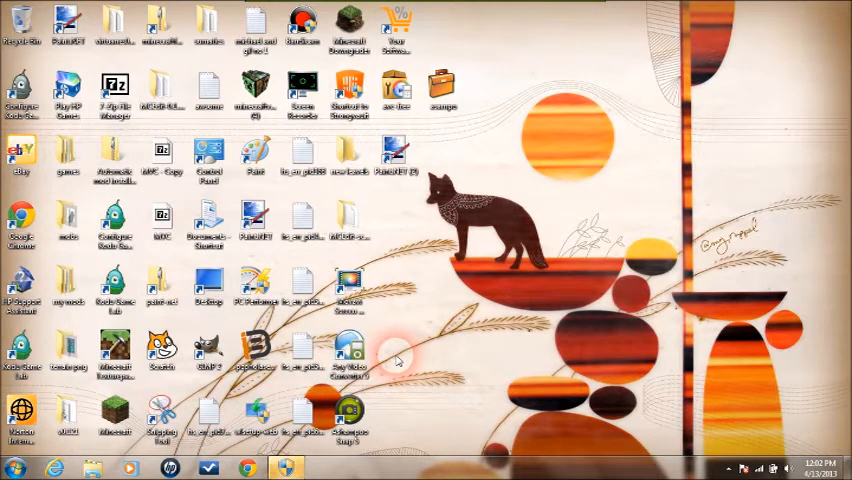
# - Open and dismiss the desktop context menu, then shoot an arrow at the creature ahead
pyautogui.rightClick(452, 362)
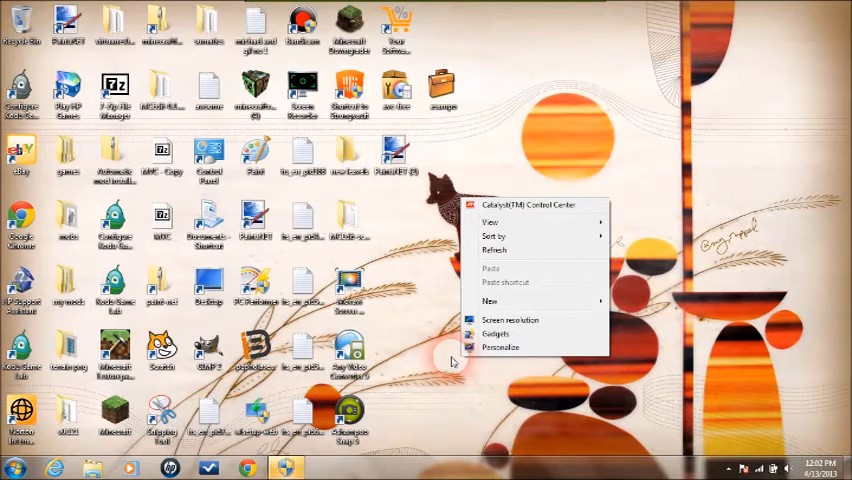
pyautogui.click(490, 152)
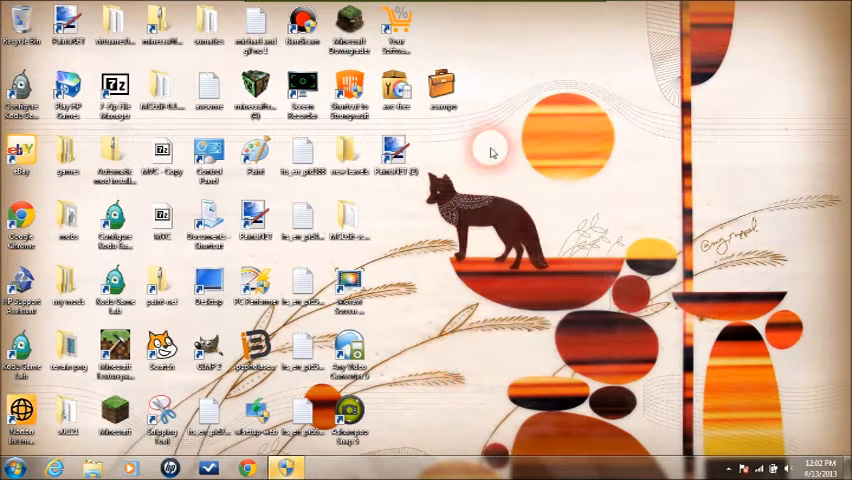
pyautogui.moveTo(347, 25)
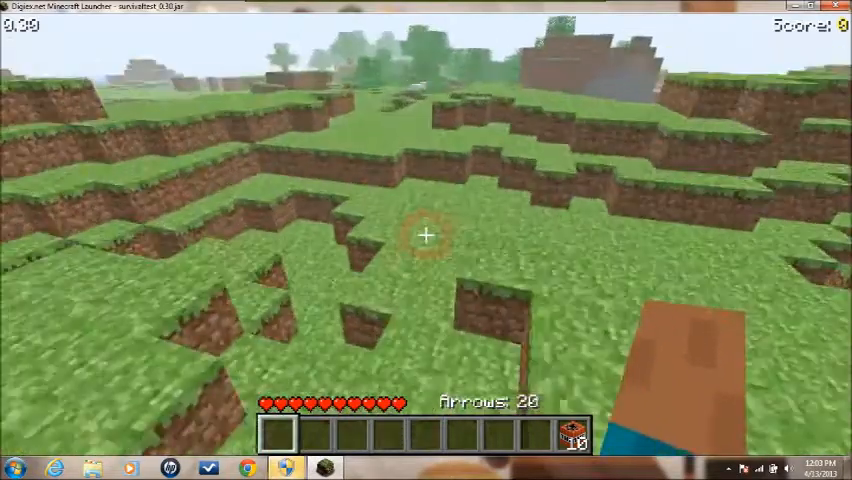
pyautogui.moveTo(426, 240)
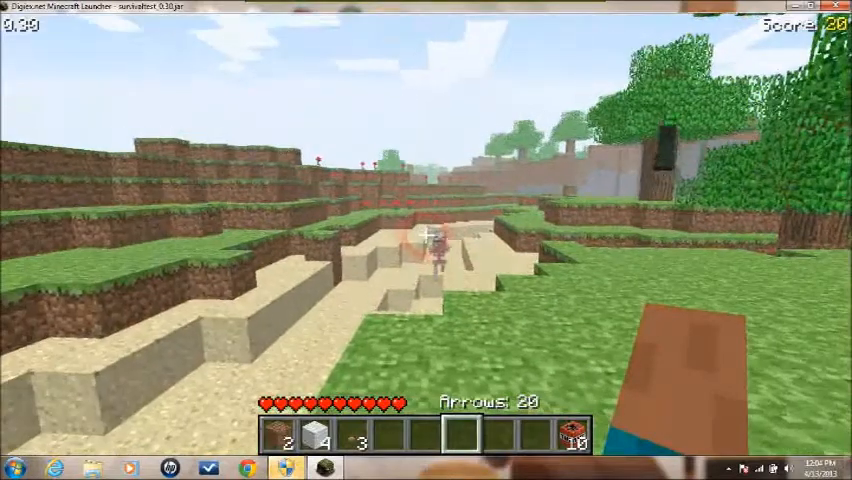
pyautogui.click(426, 240)
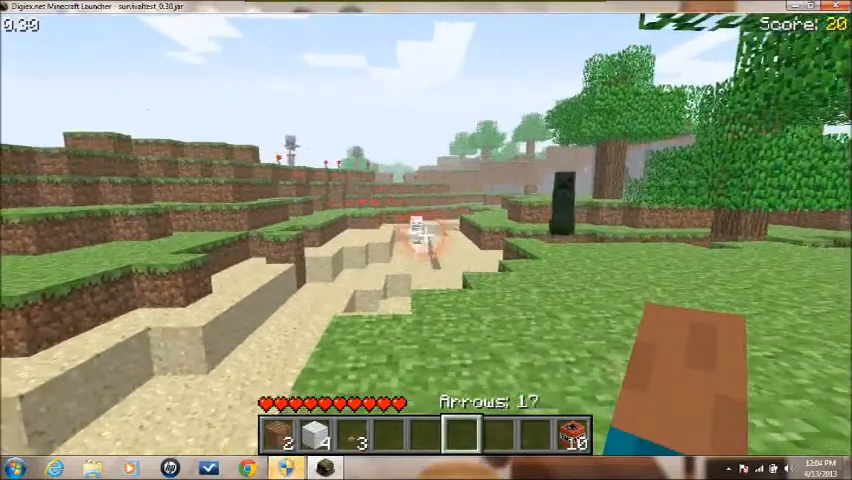